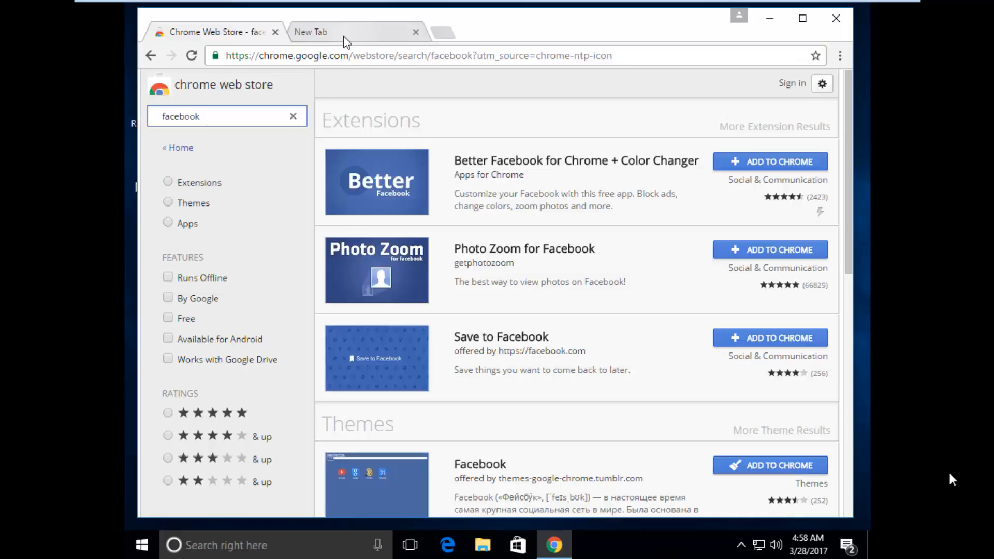
Open the Google homepage in a new second tab, keeping the Web Store results.
left_click(227, 116)
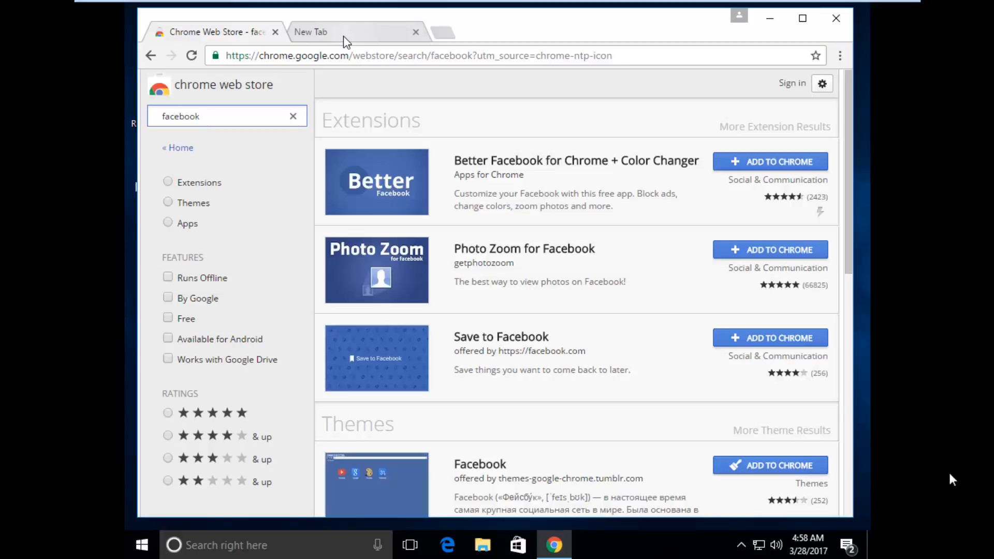
left_click(343, 32)
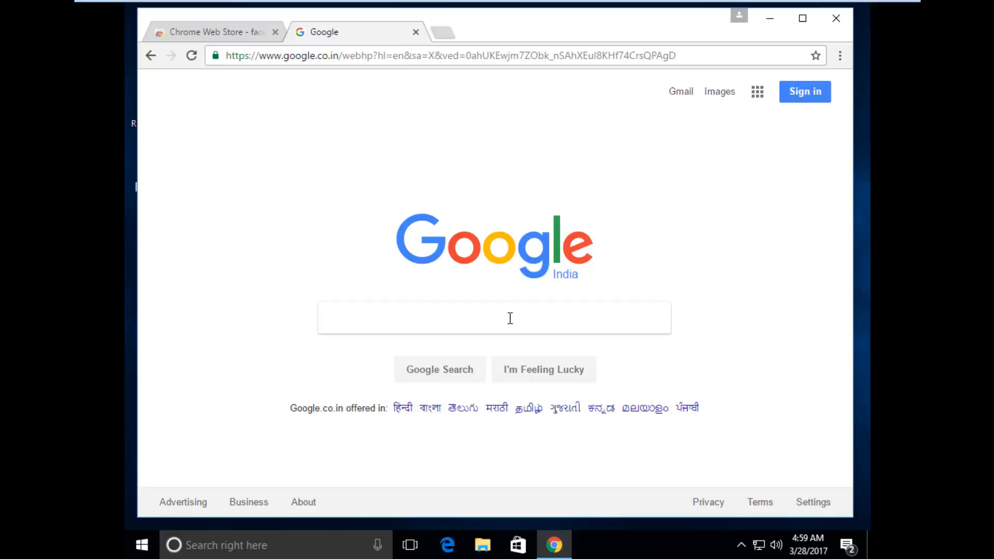
Search Google for 'extension downloader' and open the Chrome Extension Downloader site.
type("extension downloader")
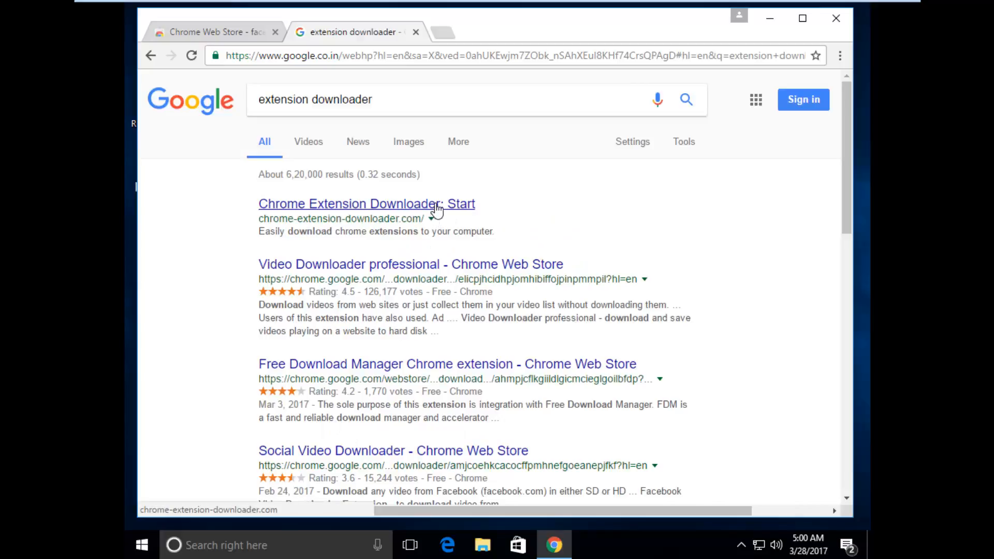
left_click(366, 204)
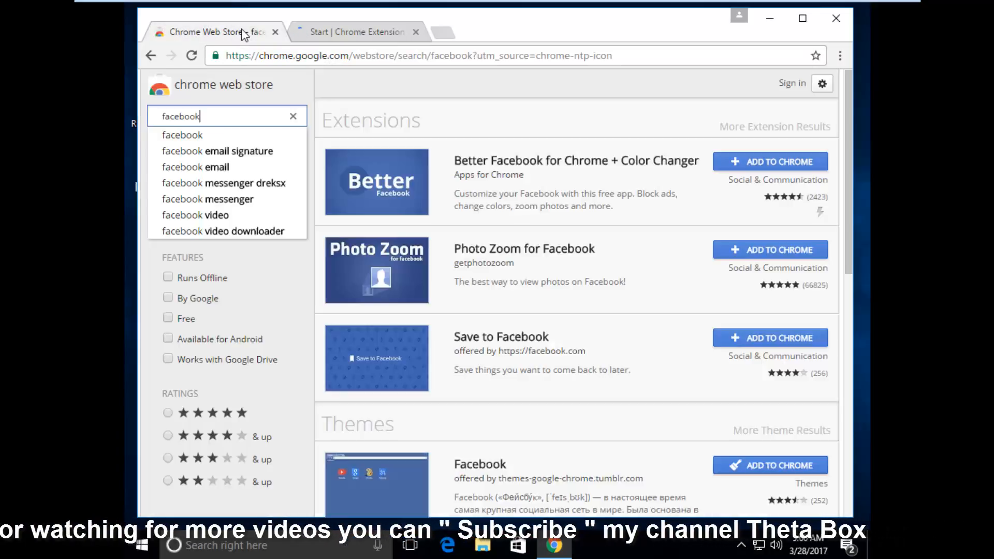
mouse_move(573, 179)
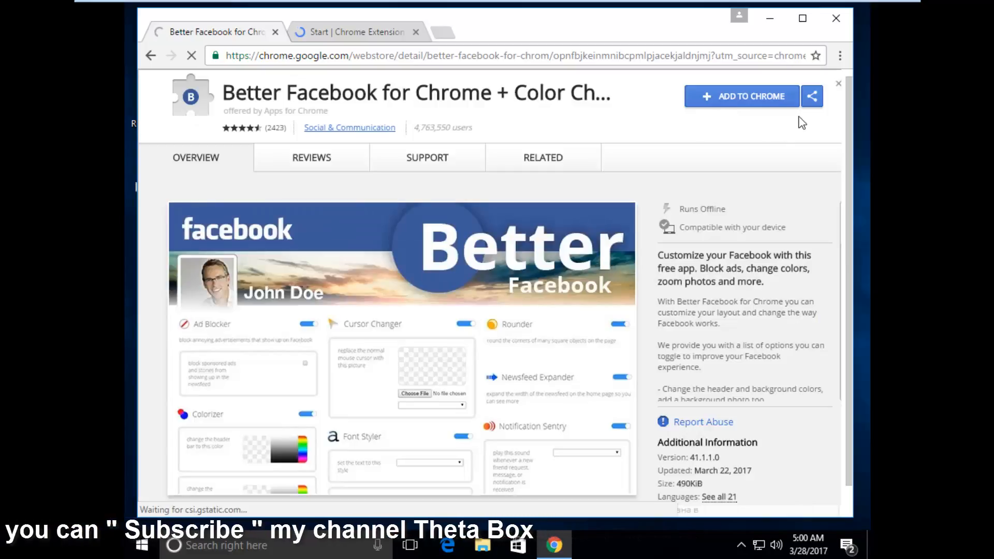
Bring up the sharing options on the Better Facebook for Chrome + Color Changer page.
left_click(811, 97)
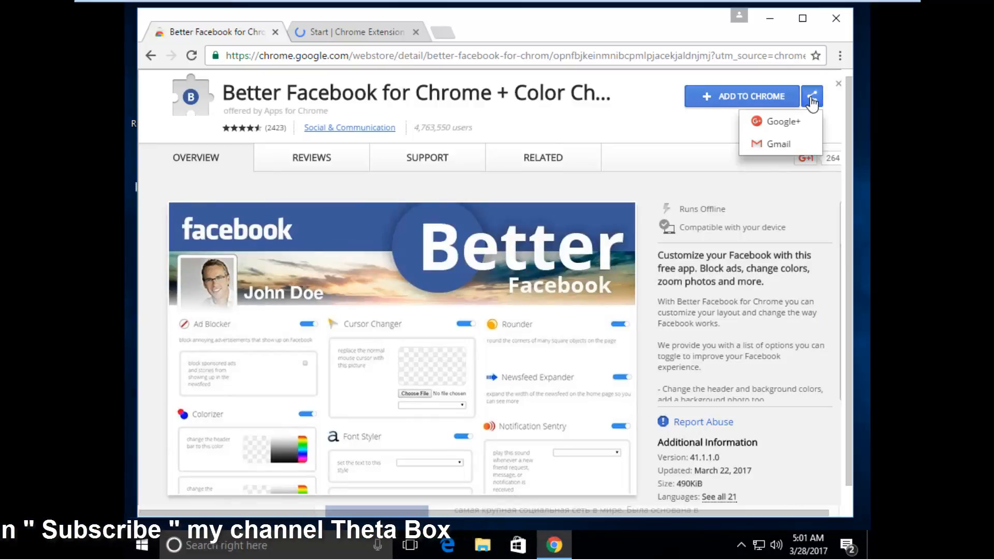
mouse_move(779, 144)
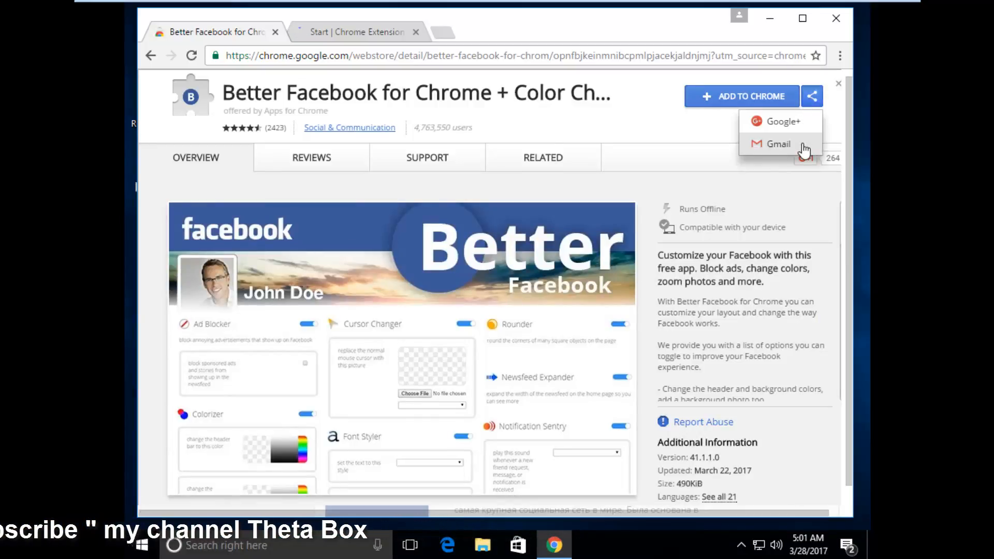
Share the extension via Gmail and sign in with the account email.
left_click(779, 144)
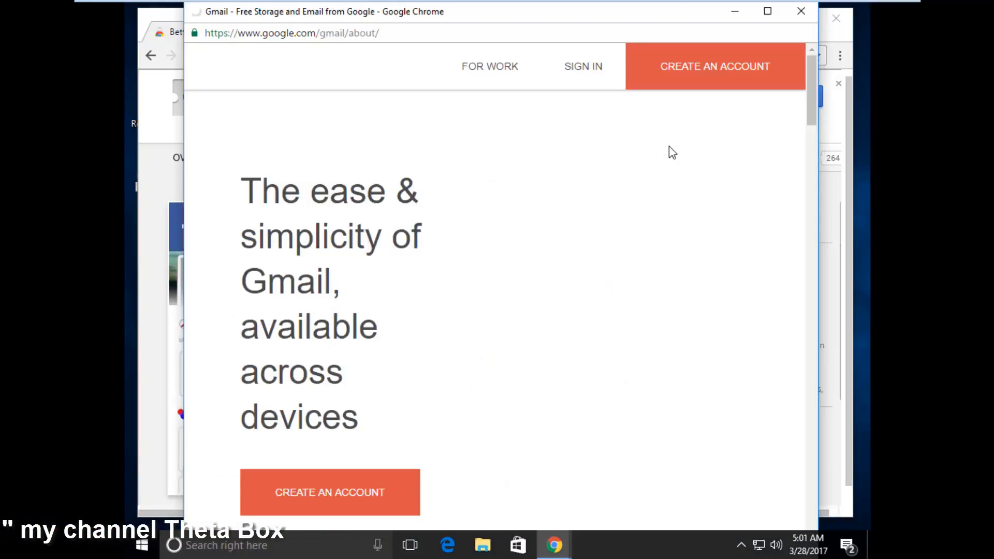
left_click(581, 66)
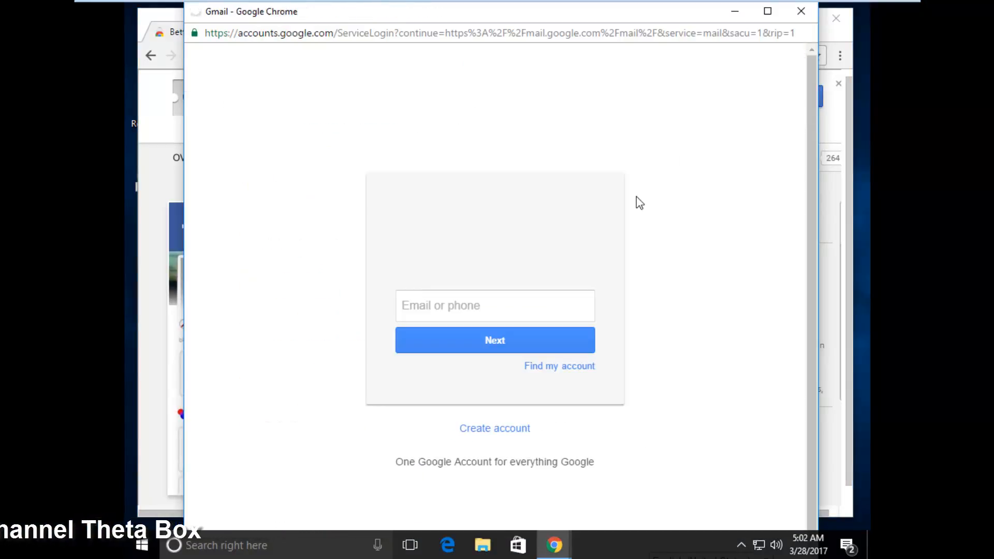
left_click(495, 305)
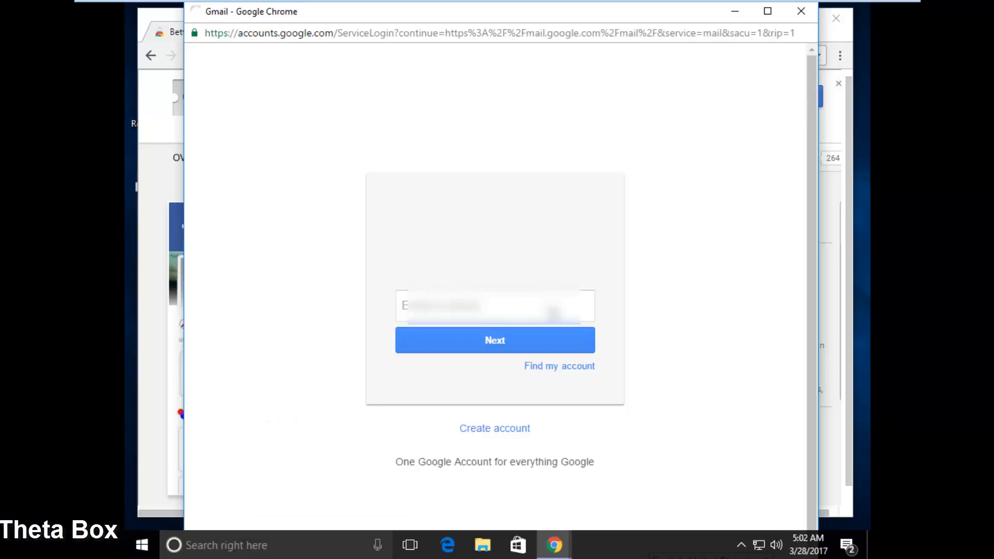
left_click(494, 340)
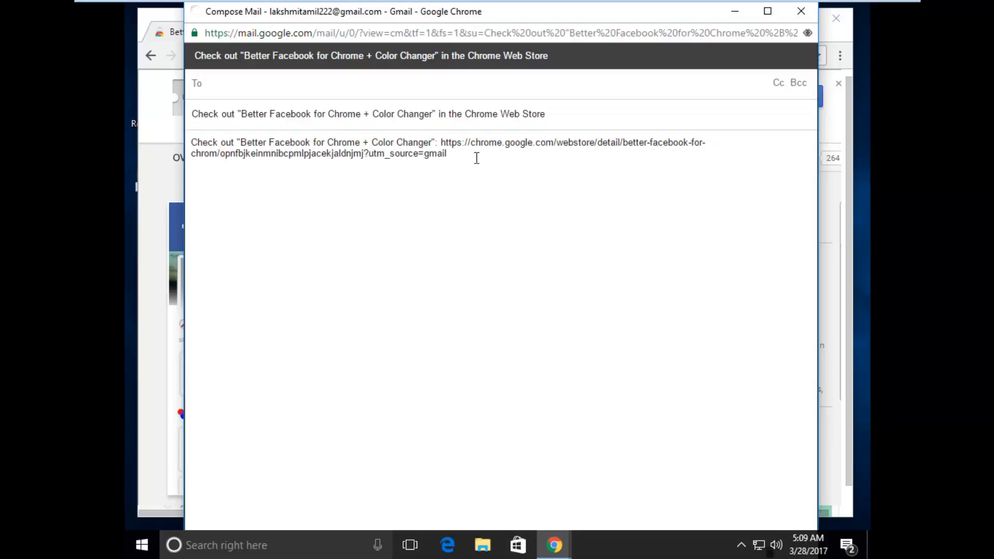
mouse_move(442, 142)
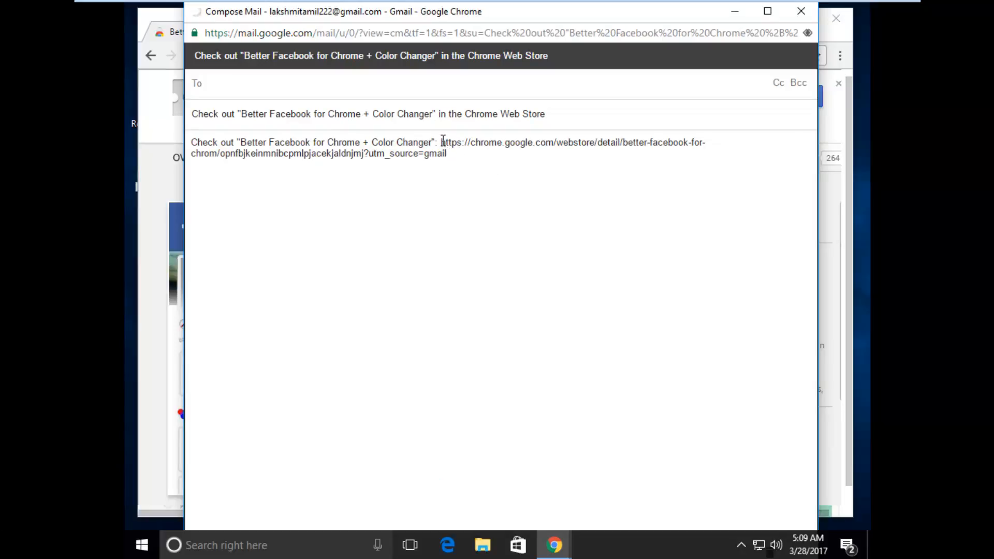
Copy the Better Facebook web store link from the Gmail message body.
left_click(444, 152)
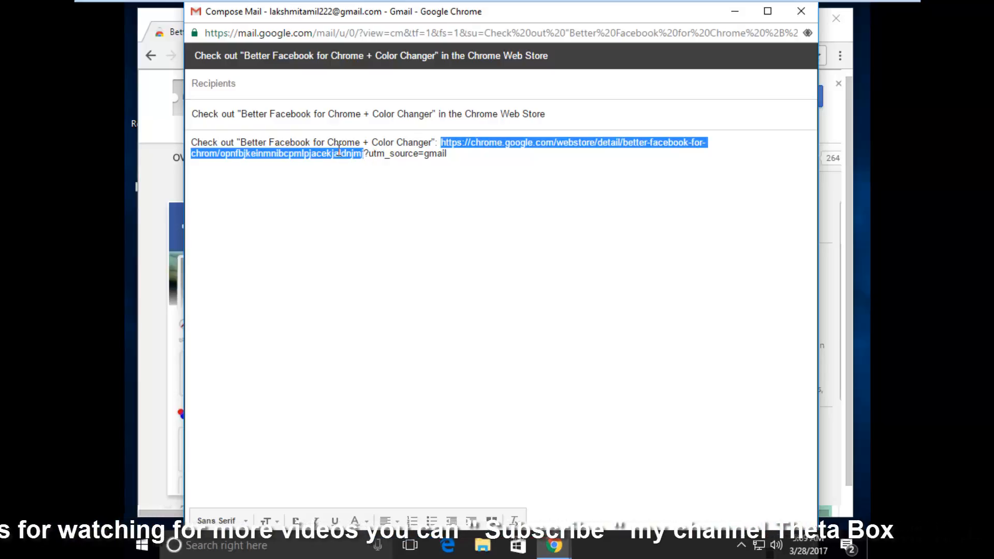
right_click(340, 152)
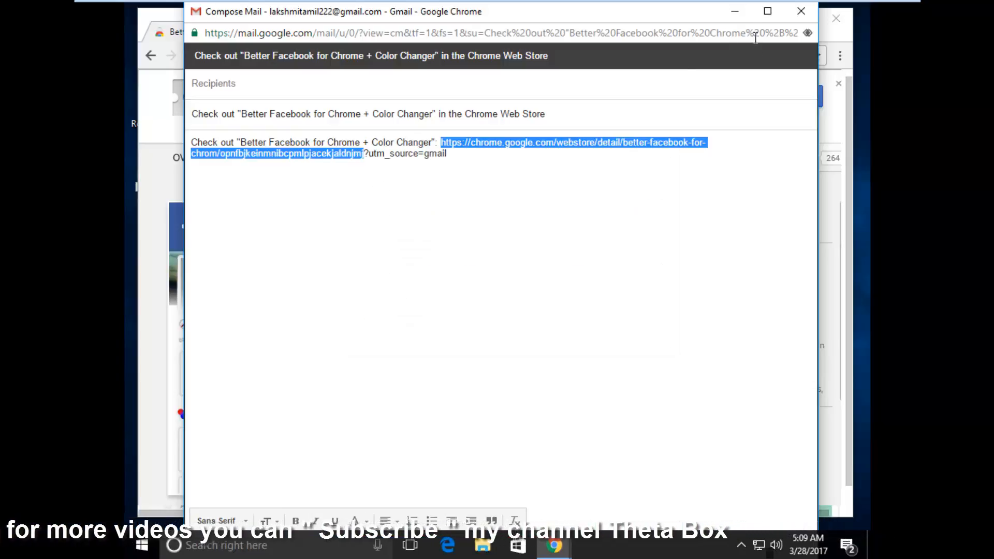
mouse_move(738, 21)
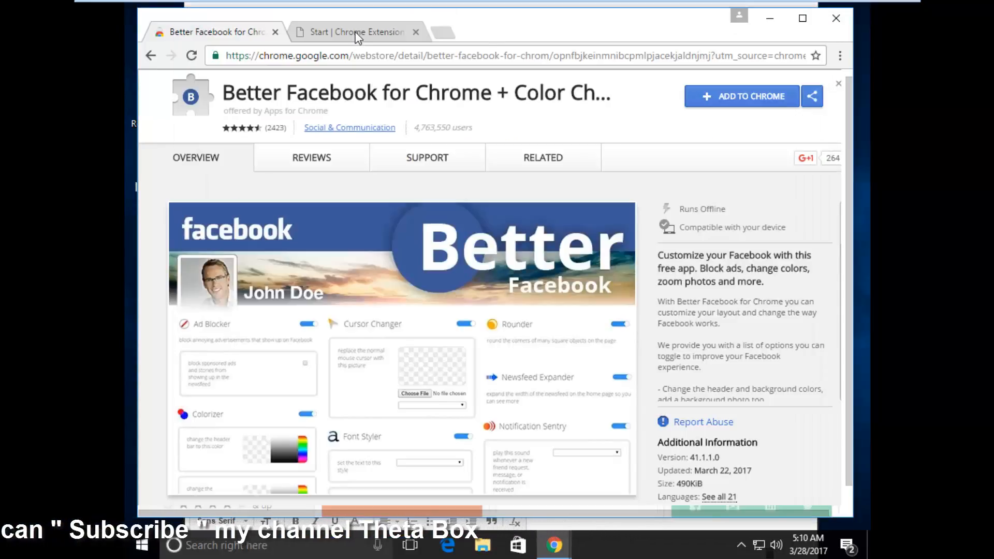
Paste the web store link into Chrome Extension Downloader and request the extension download.
left_click(352, 32)
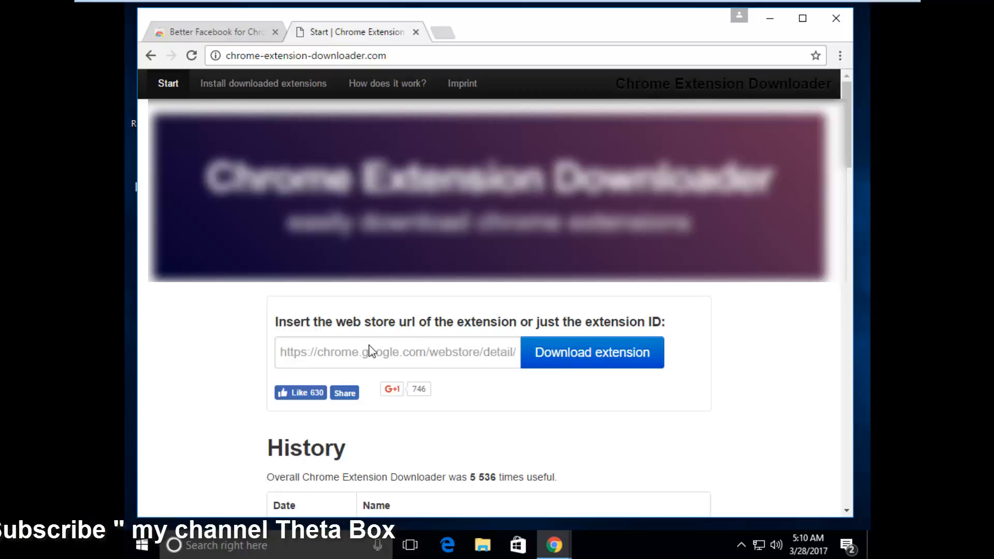
mouse_move(410, 352)
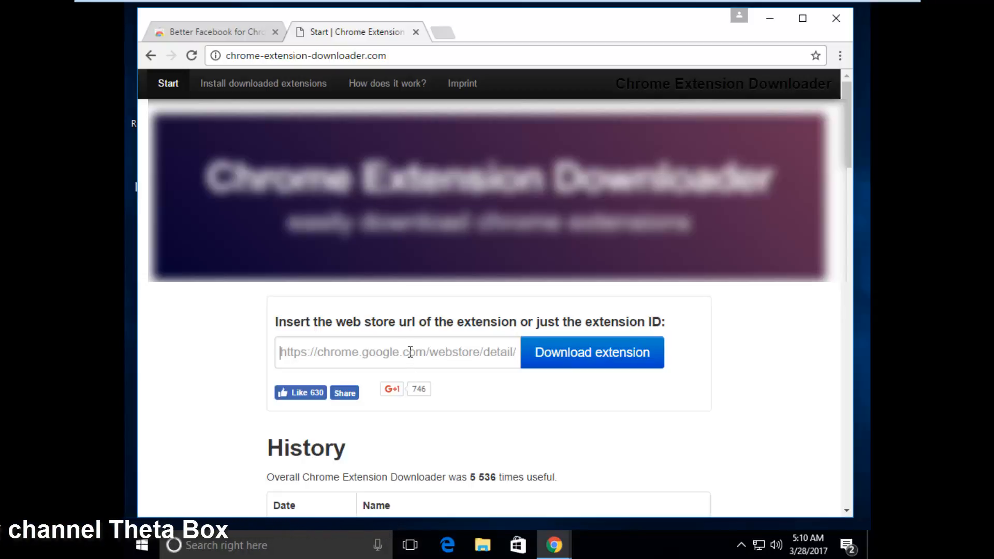
right_click(396, 352)
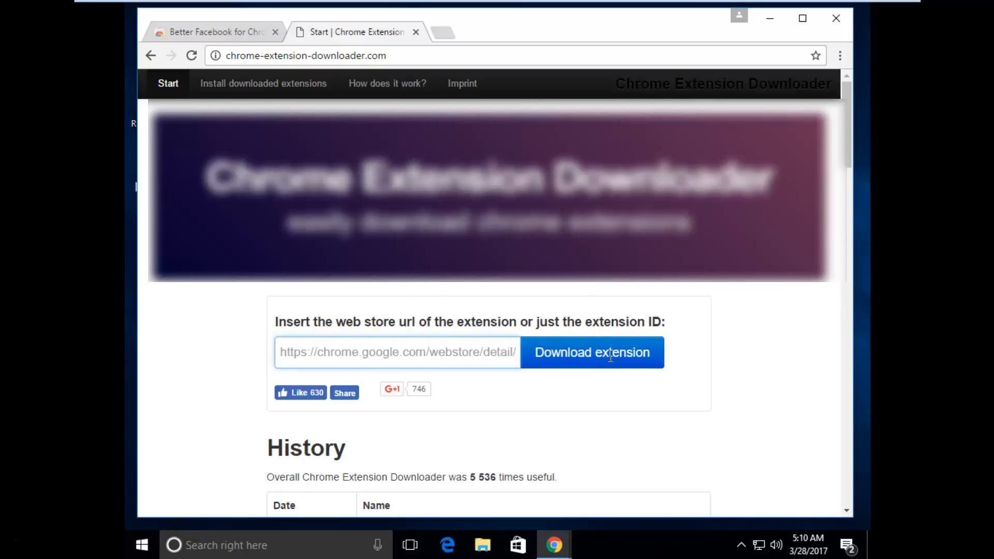
left_click(591, 352)
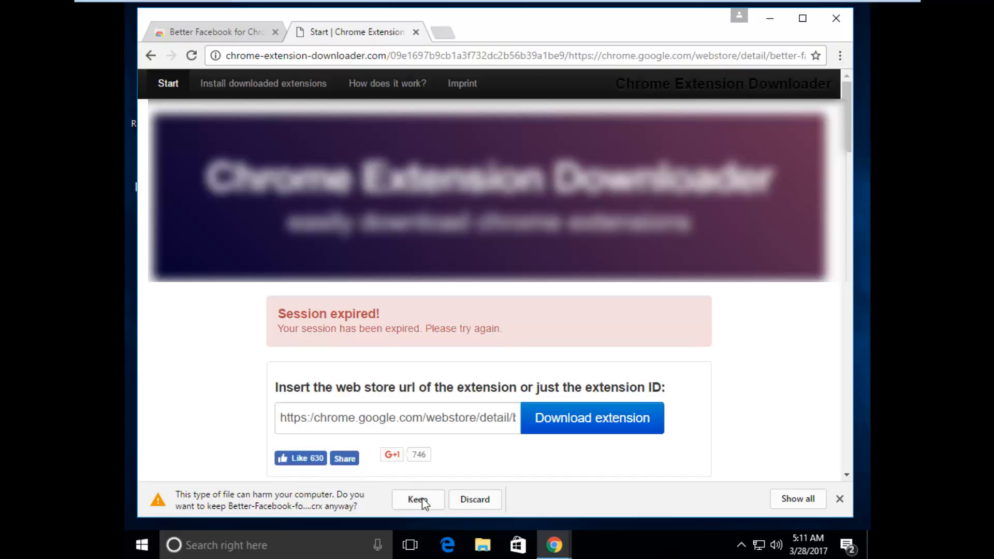
Keep the flagged Better-Facebook .crx download and show it in the Downloads folder.
left_click(418, 499)
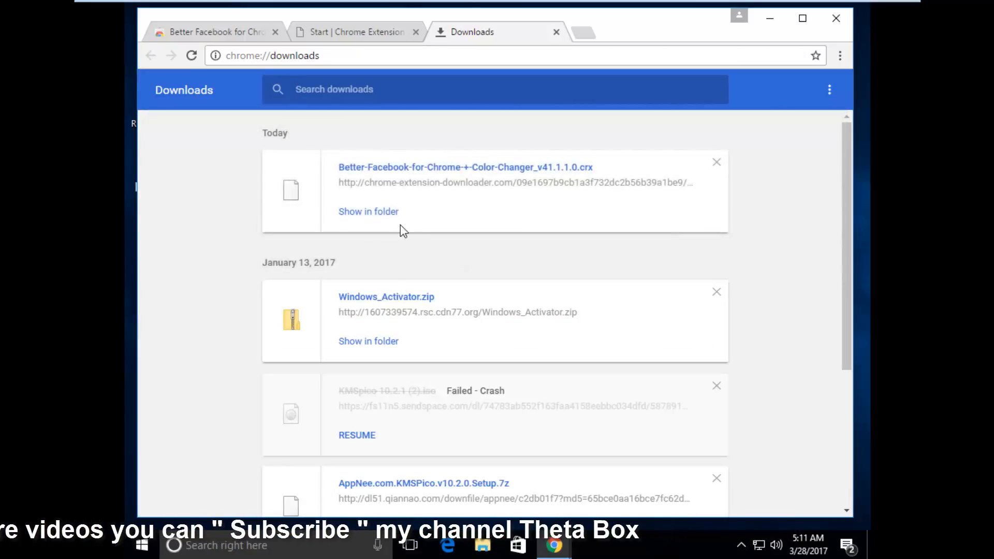
left_click(368, 212)
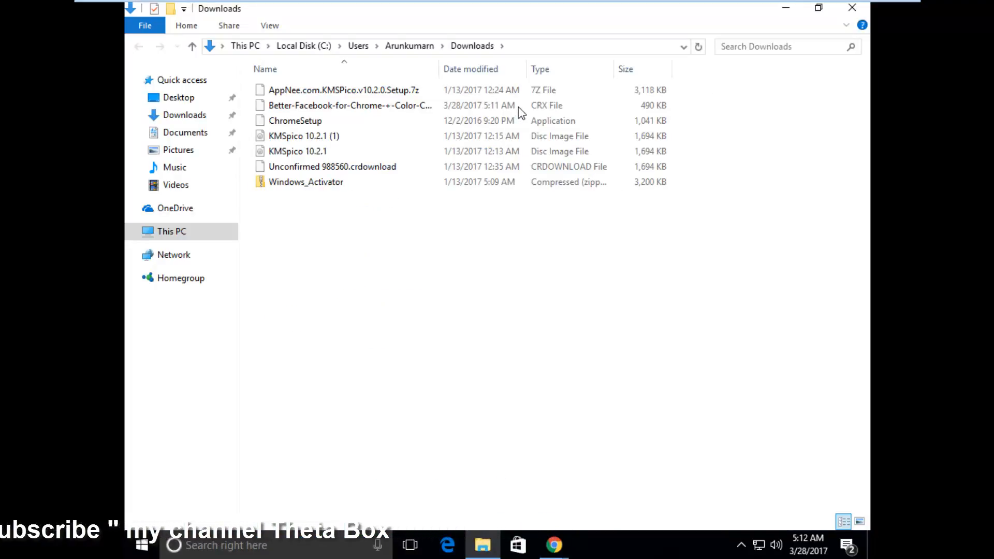
mouse_move(553, 544)
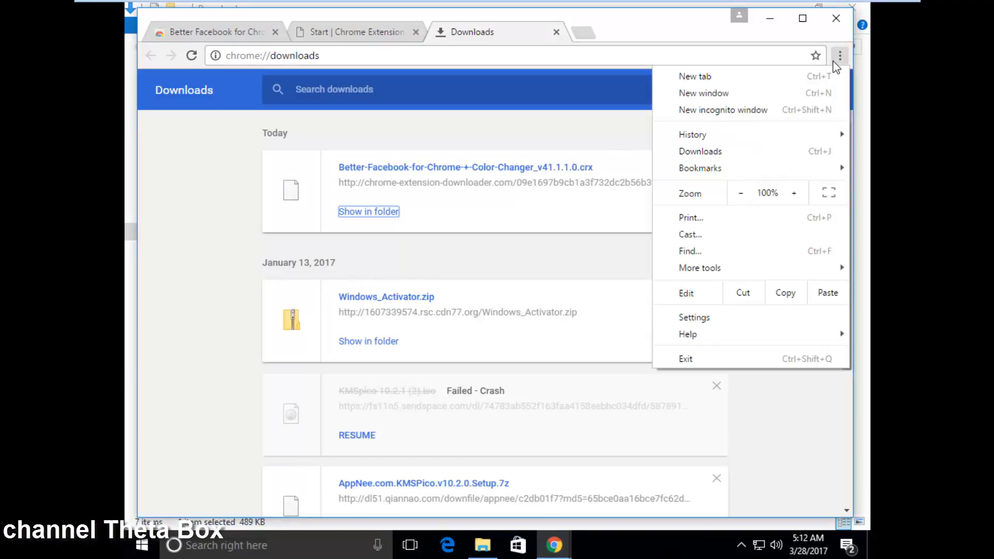
mouse_move(741, 267)
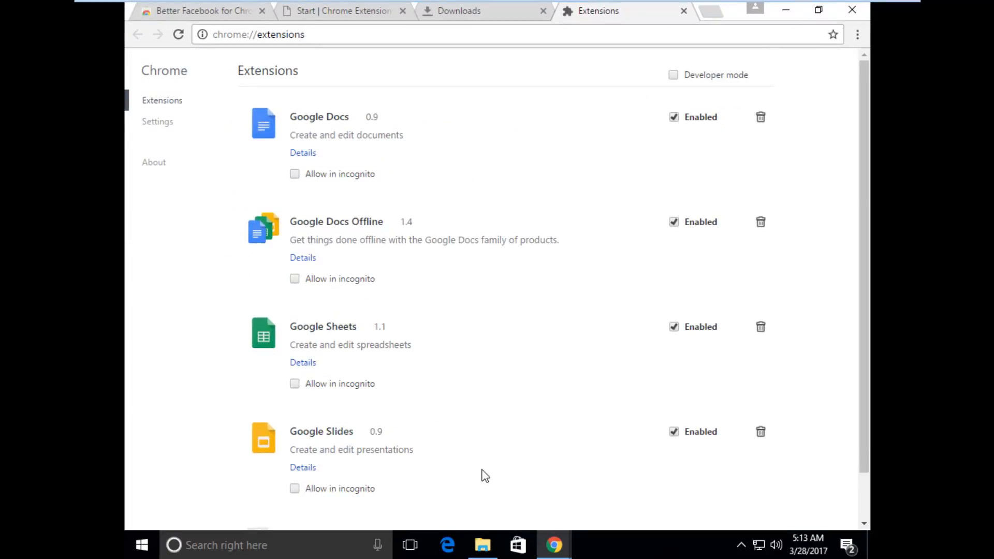
Drag the CRX file from Downloads onto chrome://extensions and confirm adding Better Facebook.
left_click(481, 545)
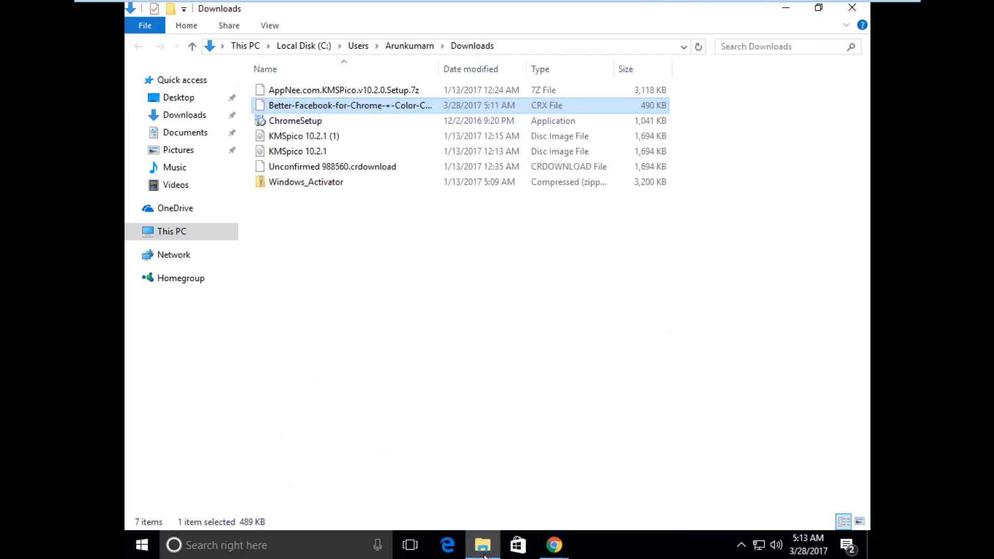
mouse_move(531, 110)
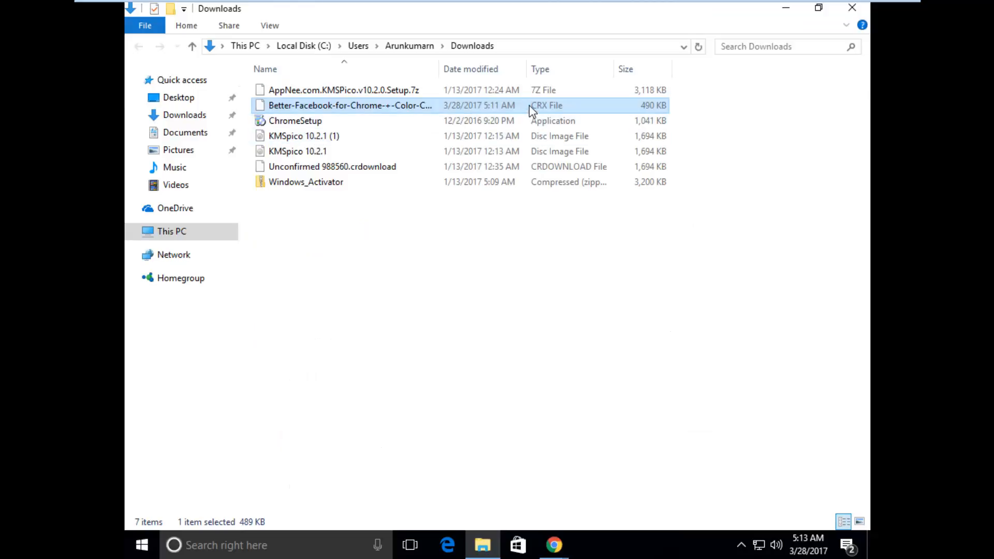
mouse_move(558, 187)
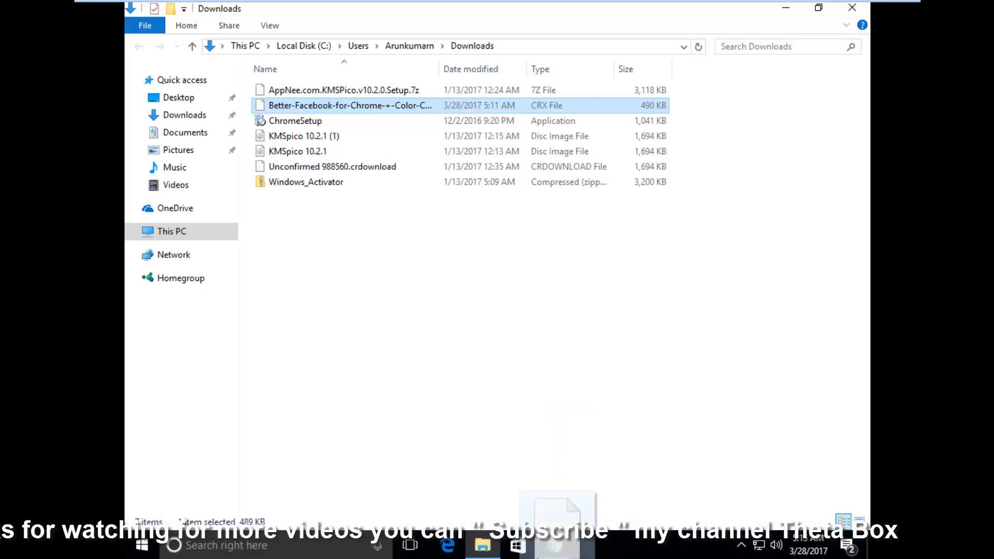
mouse_move(556, 545)
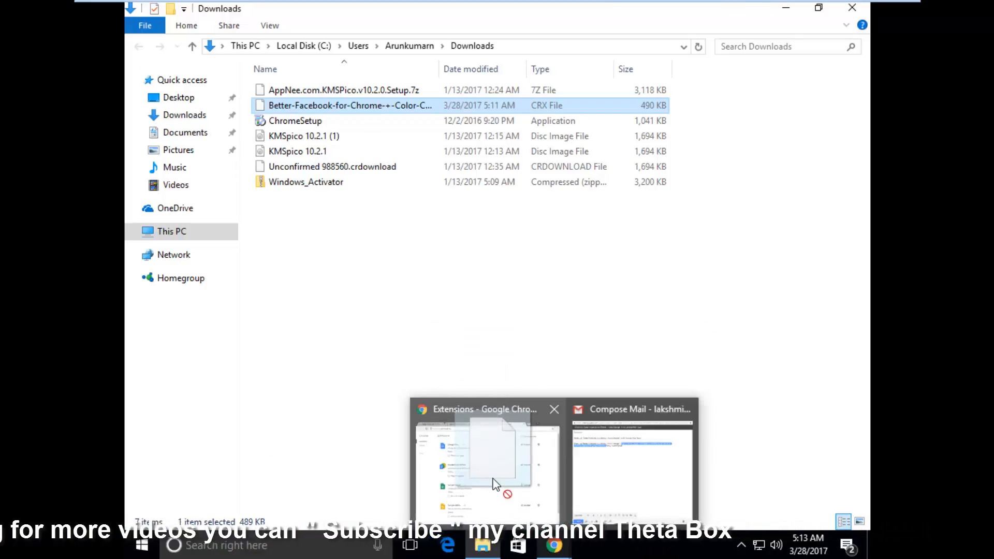
left_click(485, 463)
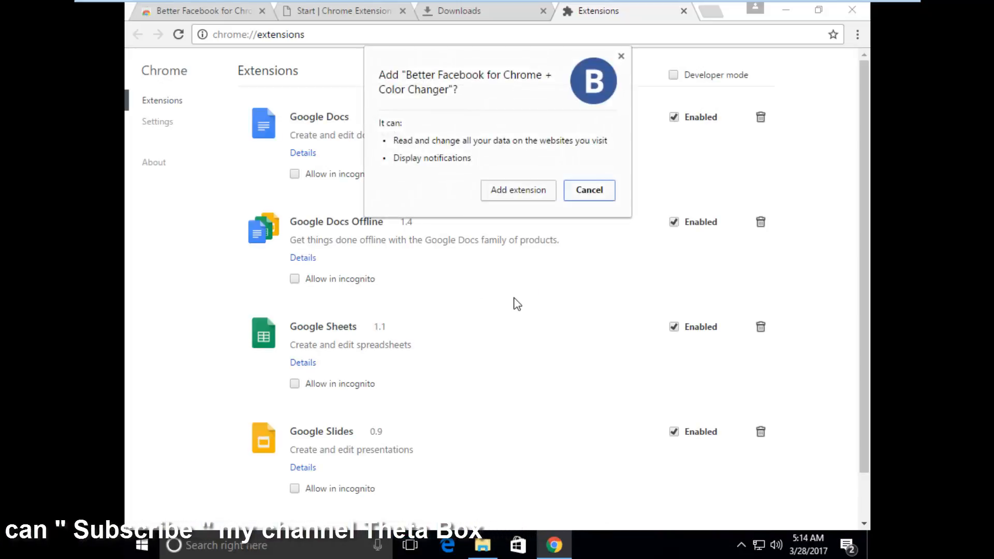
mouse_move(520, 228)
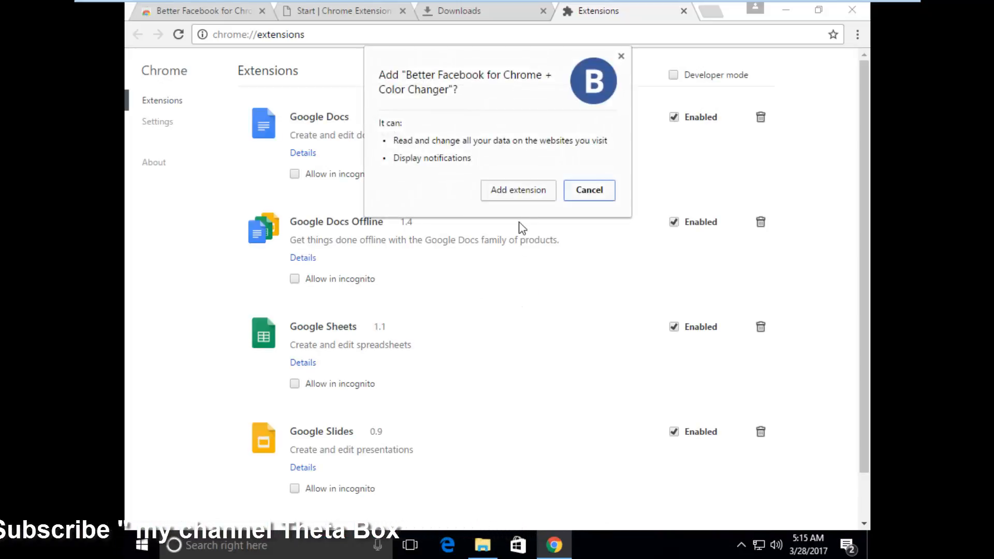
left_click(518, 191)
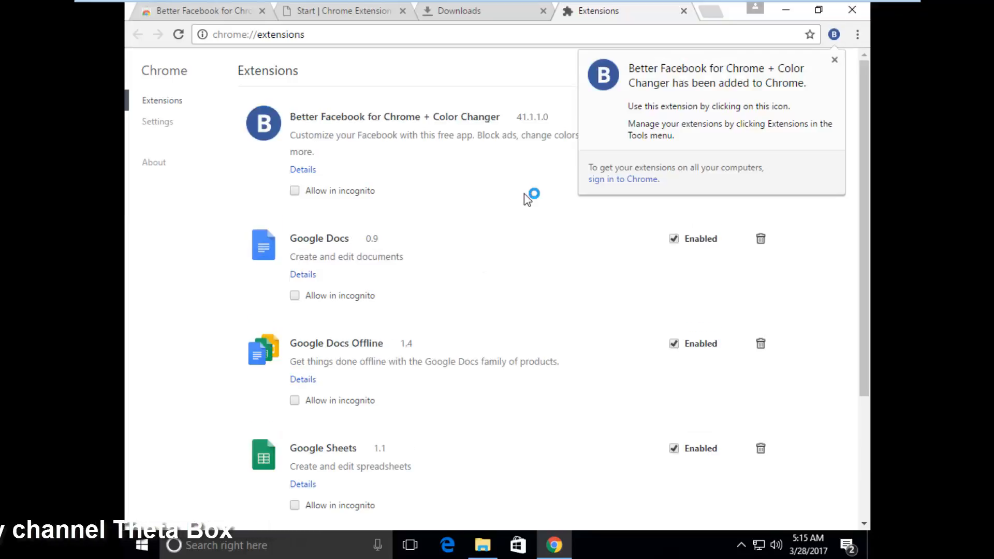
mouse_move(709, 114)
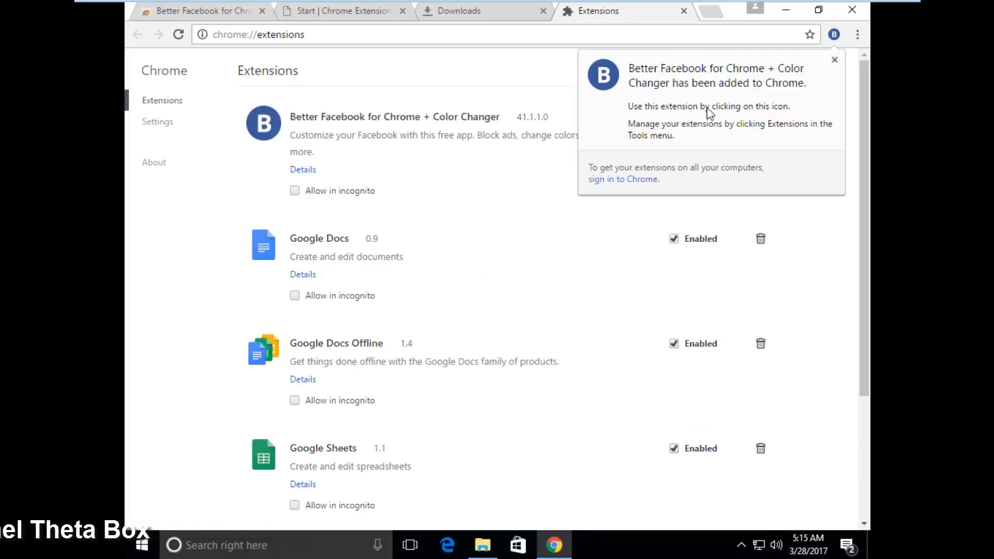